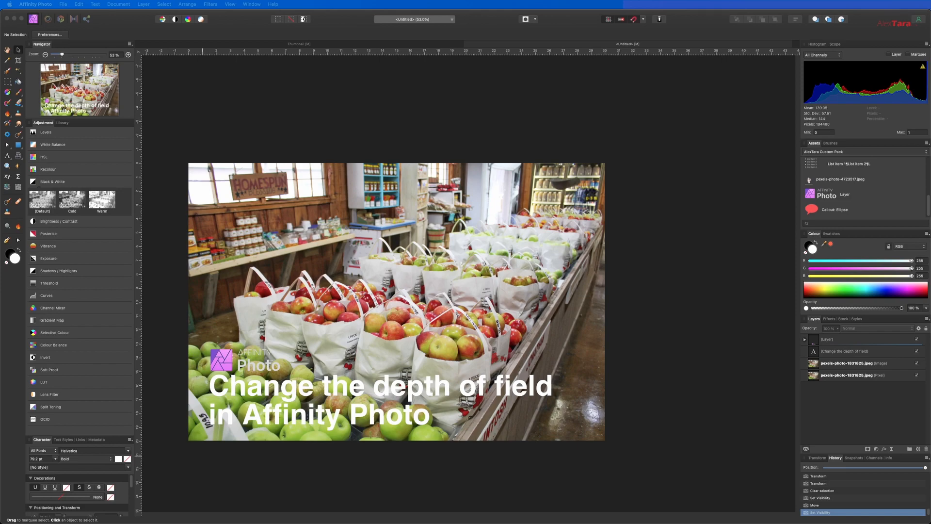
{"action": "mouse_move", "coordinate": [463, 425]}
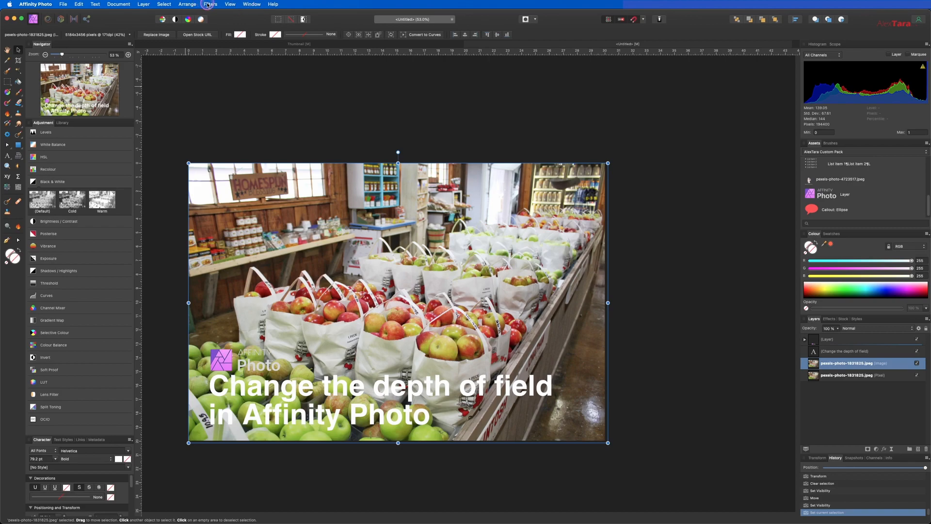
- Attach a Depth Of Field blur filter to the apple photo via Filters > Blur
{"action": "left_click", "coordinate": [209, 4]}
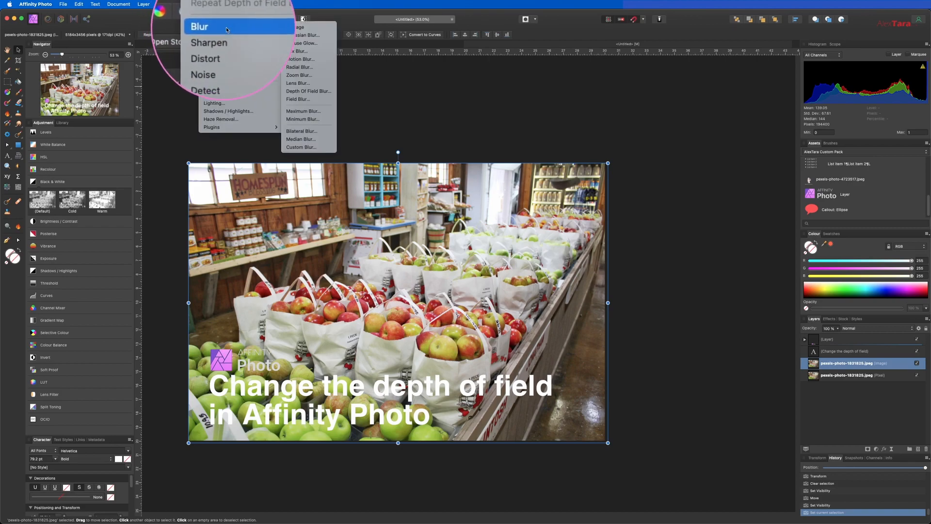
{"action": "mouse_move", "coordinate": [309, 91]}
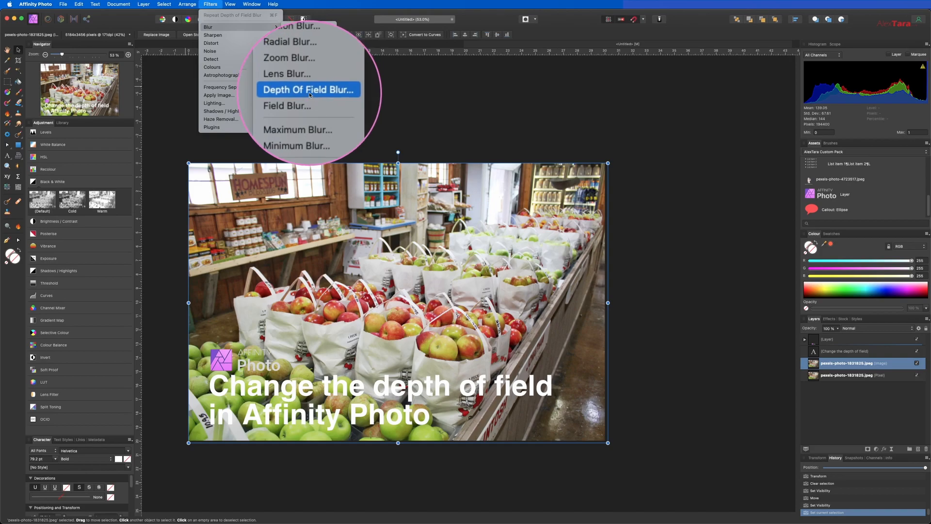
{"action": "left_click", "coordinate": [307, 89]}
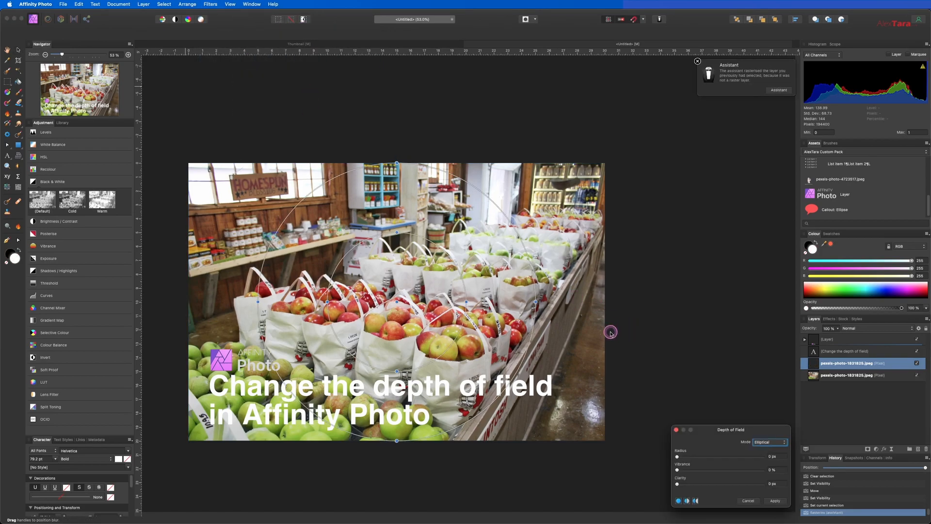
{"action": "mouse_move", "coordinate": [277, 303]}
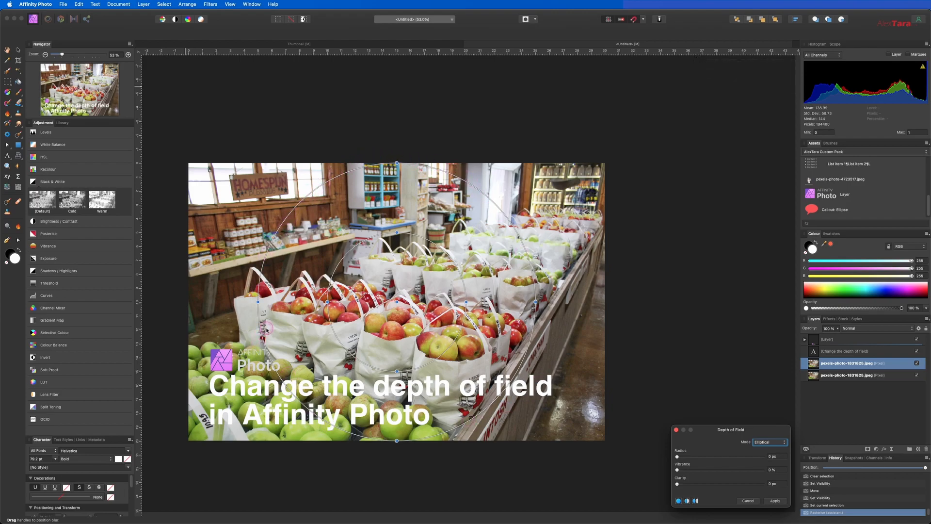
{"action": "left_click_drag", "start_coordinate": [266, 329], "coordinate": [262, 263]}
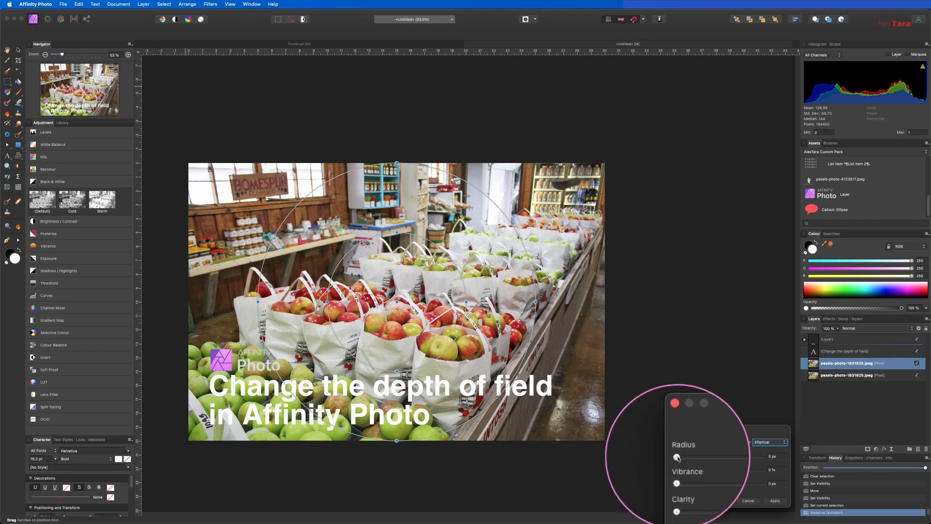
- Raise the blur radius to 100 px so the shop background blurs out
{"action": "left_click_drag", "start_coordinate": [678, 457], "coordinate": [725, 457]}
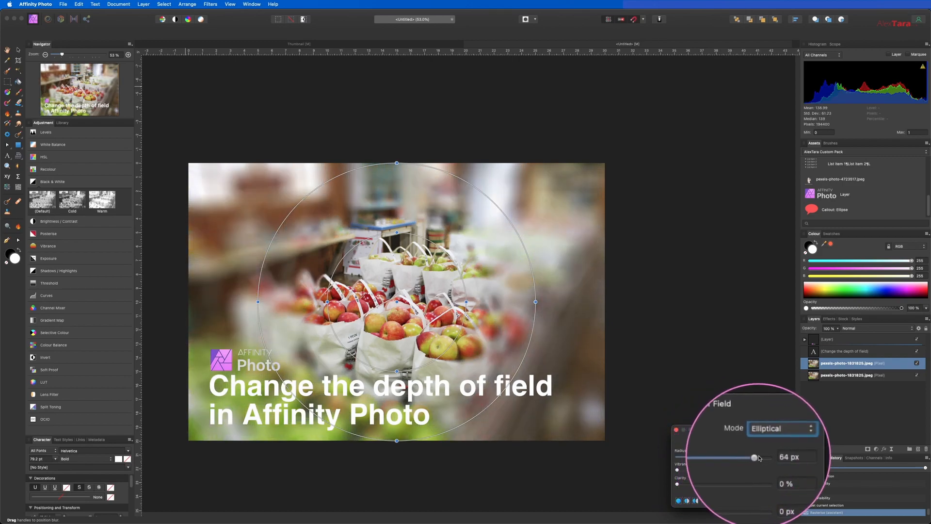
{"action": "left_click_drag", "start_coordinate": [754, 457], "coordinate": [763, 457]}
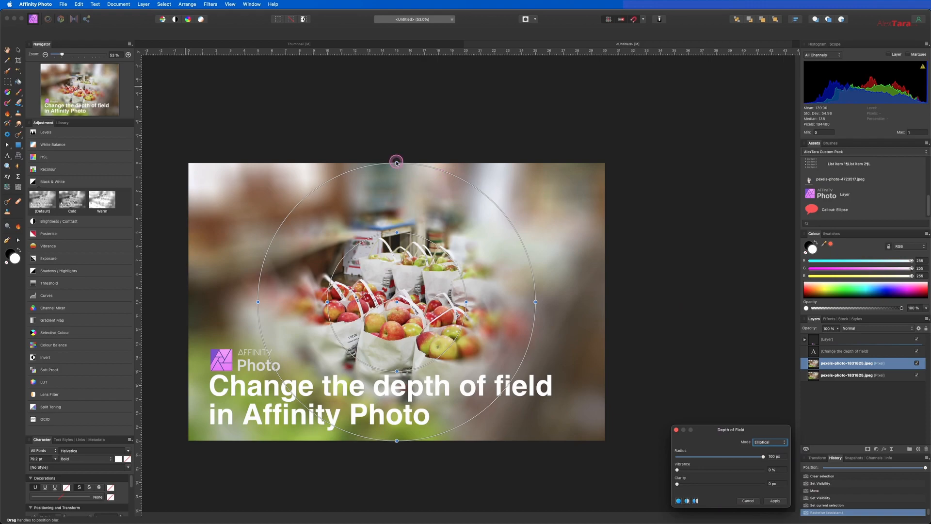
- Shape and slightly rotate the on-canvas focus ellipse to keep the central apple bags sharp
{"action": "left_click_drag", "start_coordinate": [396, 161], "coordinate": [396, 162]}
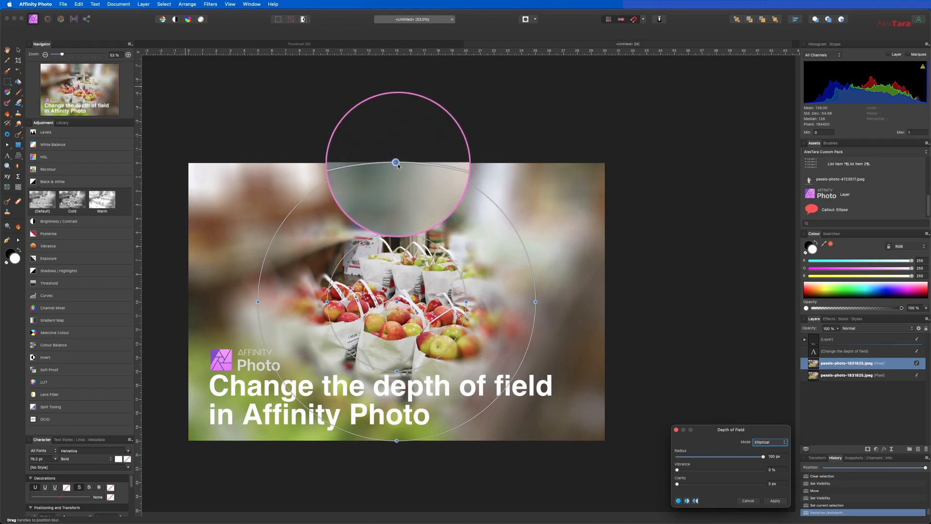
{"action": "left_click_drag", "start_coordinate": [396, 163], "coordinate": [397, 264]}
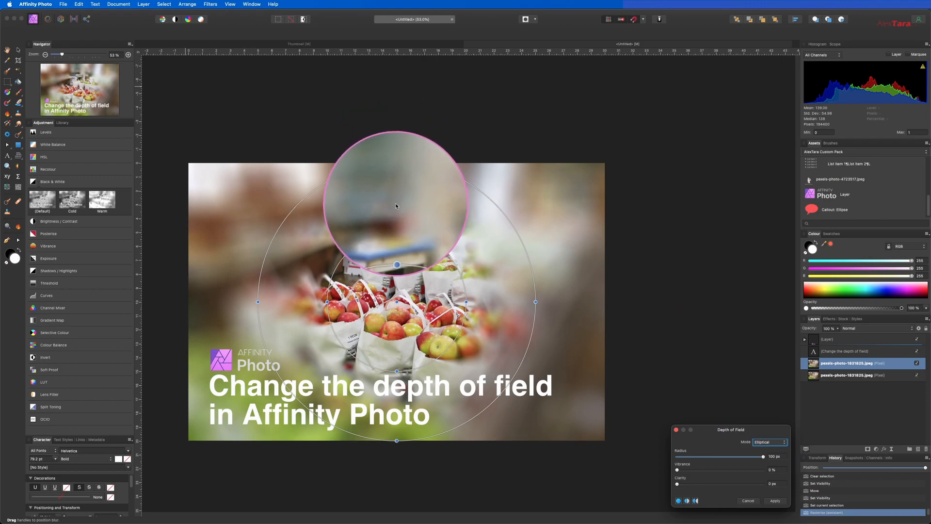
{"action": "left_click_drag", "start_coordinate": [397, 263], "coordinate": [419, 204]}
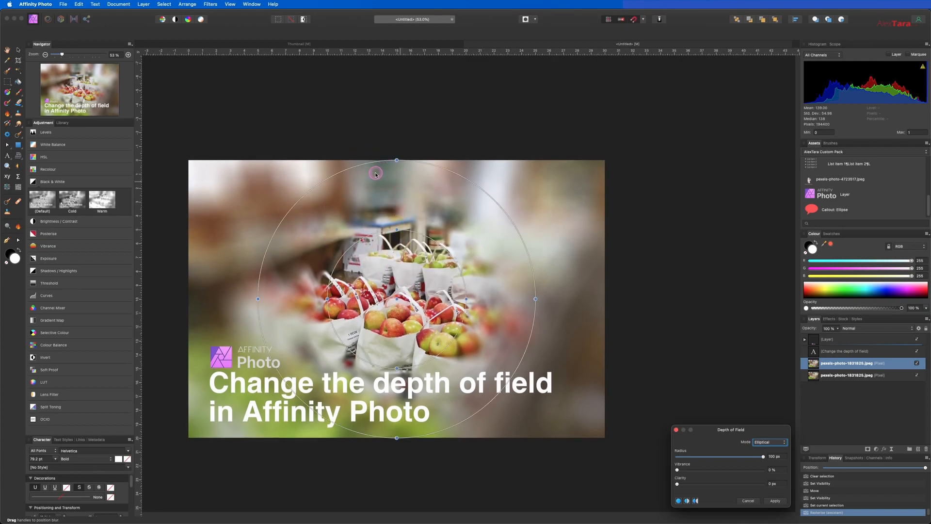
{"action": "left_click_drag", "start_coordinate": [375, 173], "coordinate": [395, 157]}
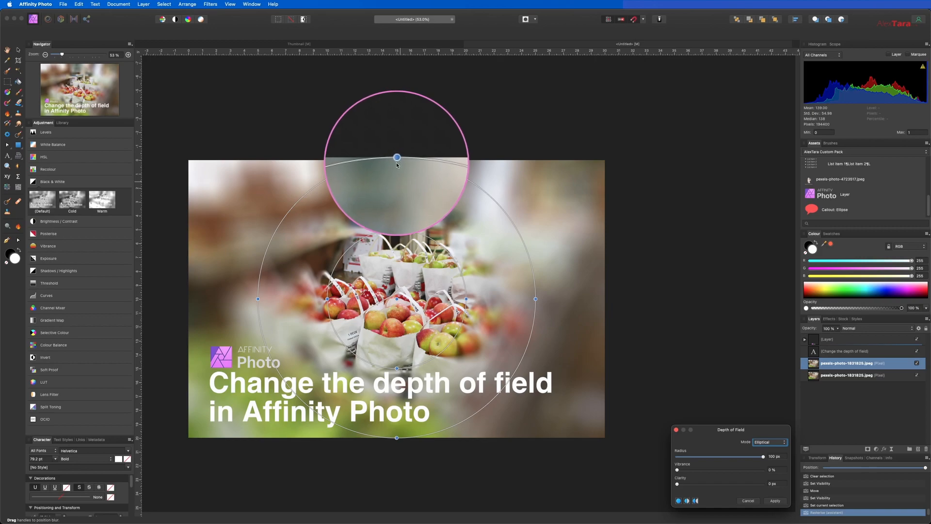
{"action": "left_click_drag", "start_coordinate": [397, 158], "coordinate": [396, 230]}
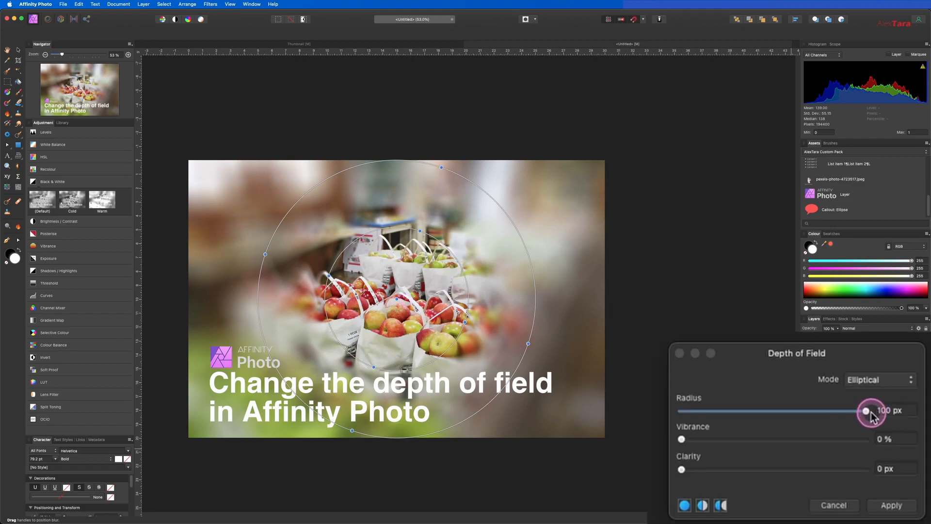
- Ease the blur radius down to 22.7 px for a gentler background blur
{"action": "left_click_drag", "start_coordinate": [867, 410], "coordinate": [859, 410]}
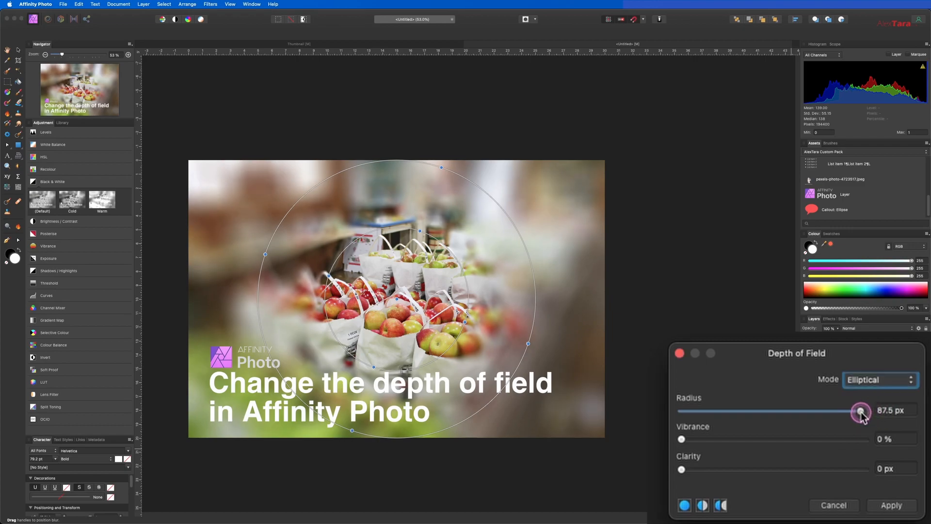
{"action": "left_click_drag", "start_coordinate": [860, 411], "coordinate": [784, 412]}
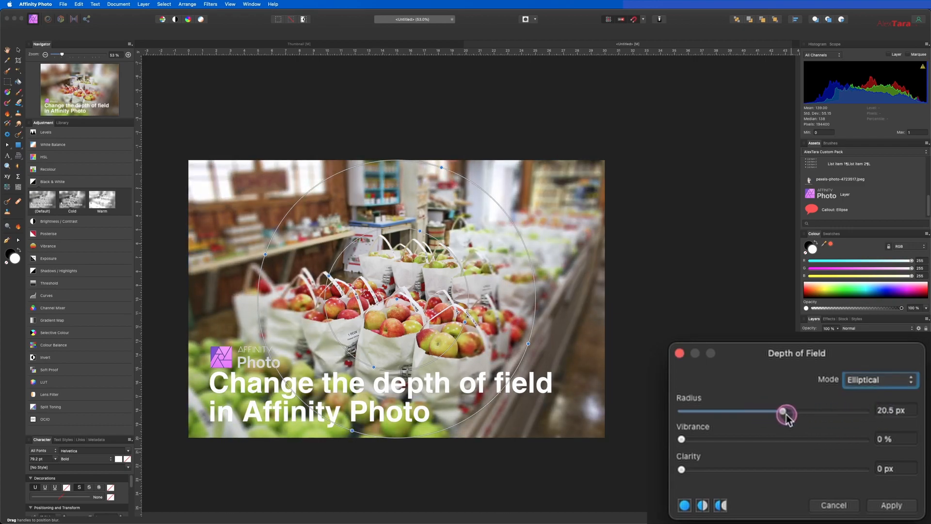
{"action": "left_click_drag", "start_coordinate": [783, 411], "coordinate": [795, 412]}
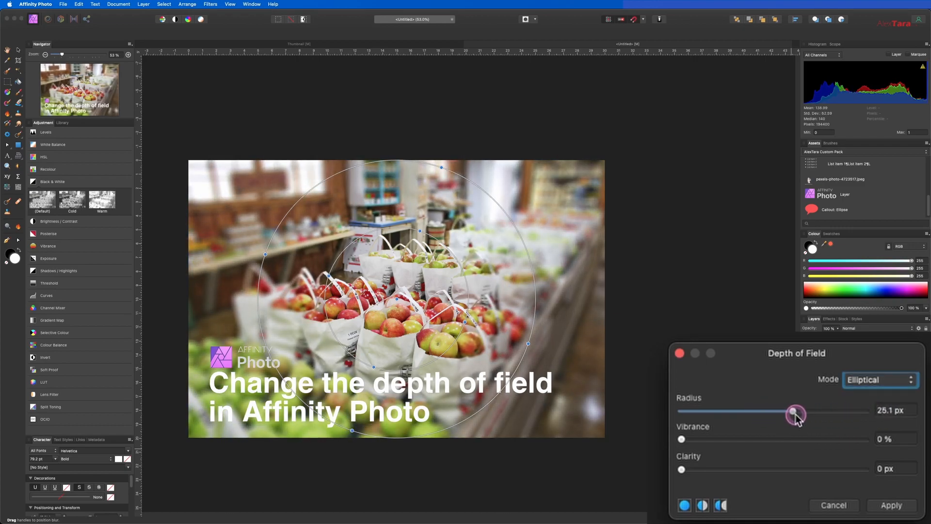
{"action": "left_click_drag", "start_coordinate": [795, 412], "coordinate": [800, 414]}
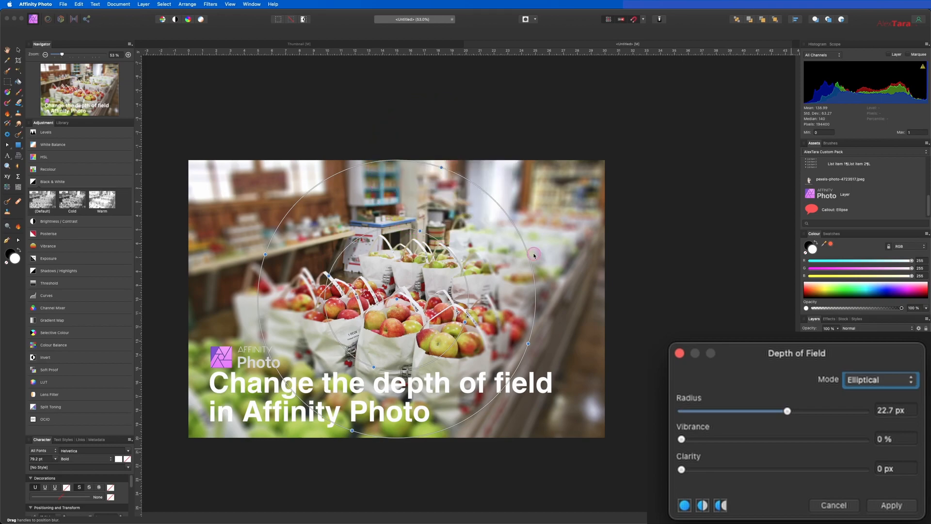
{"action": "left_click_drag", "start_coordinate": [533, 254], "coordinate": [528, 343]}
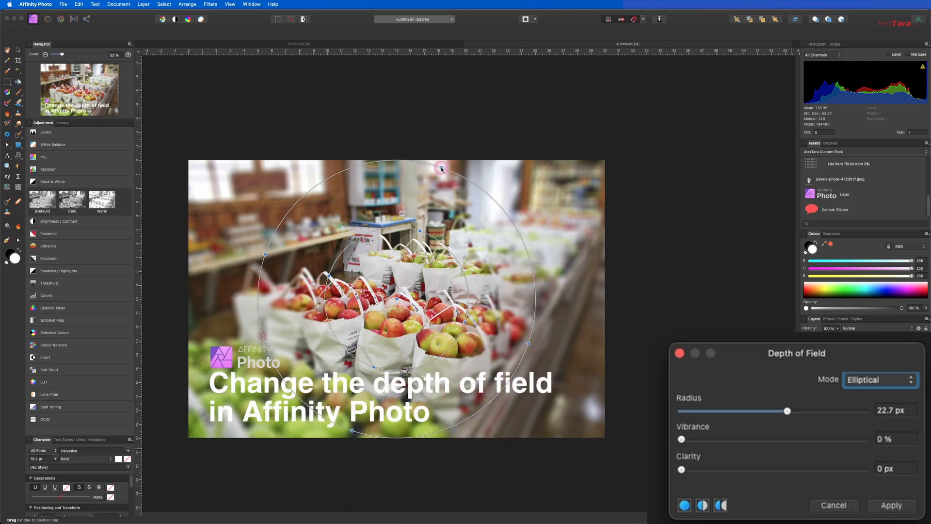
- Stretch the focus zone into a wide flattened ellipse along the row of apple bags
{"action": "left_click_drag", "start_coordinate": [441, 168], "coordinate": [406, 243]}
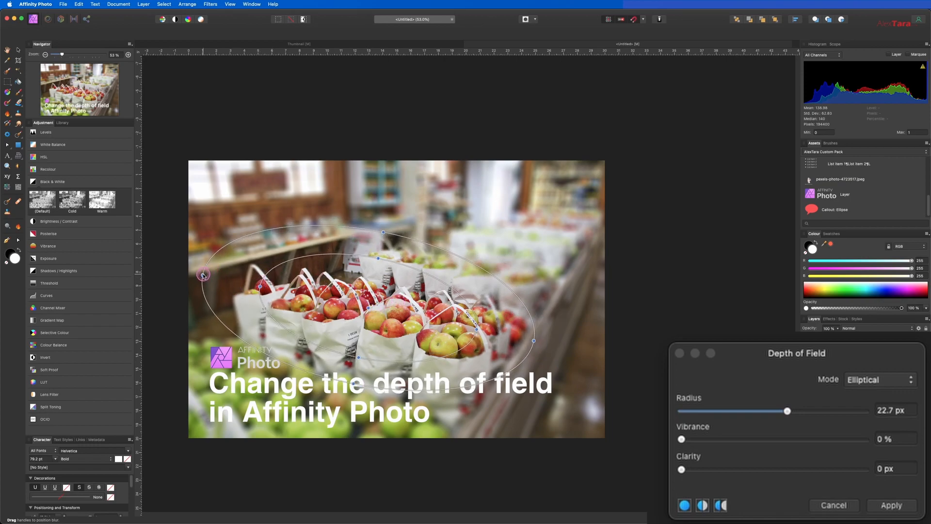
{"action": "left_click_drag", "start_coordinate": [204, 274], "coordinate": [199, 278]}
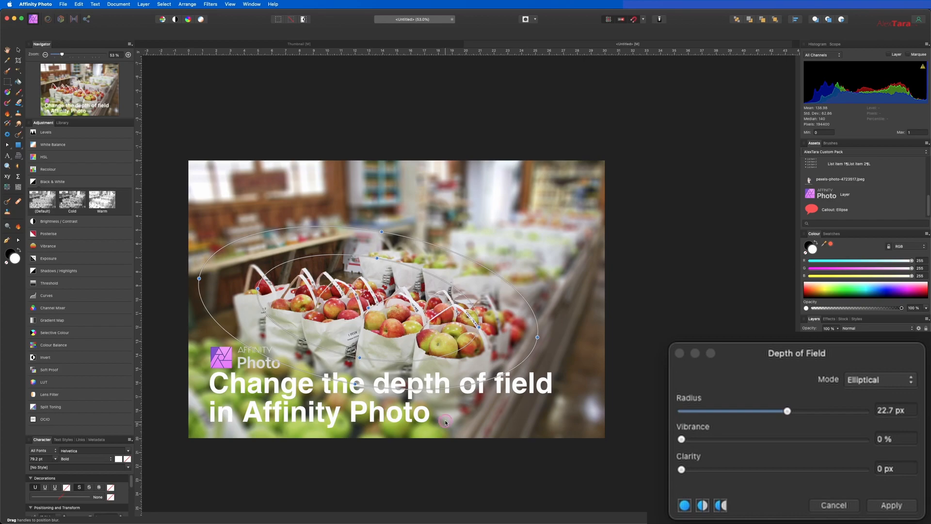
{"action": "mouse_move", "coordinate": [288, 362]}
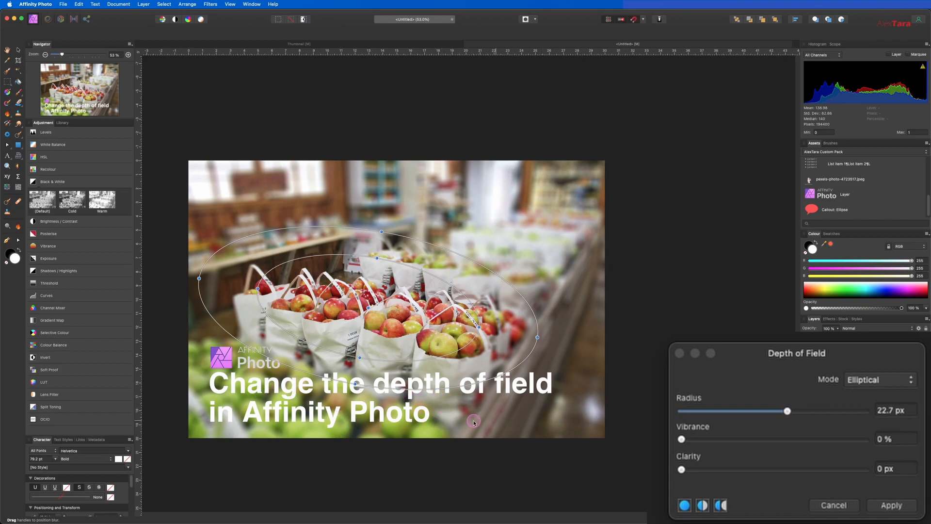
{"action": "mouse_move", "coordinate": [387, 427]}
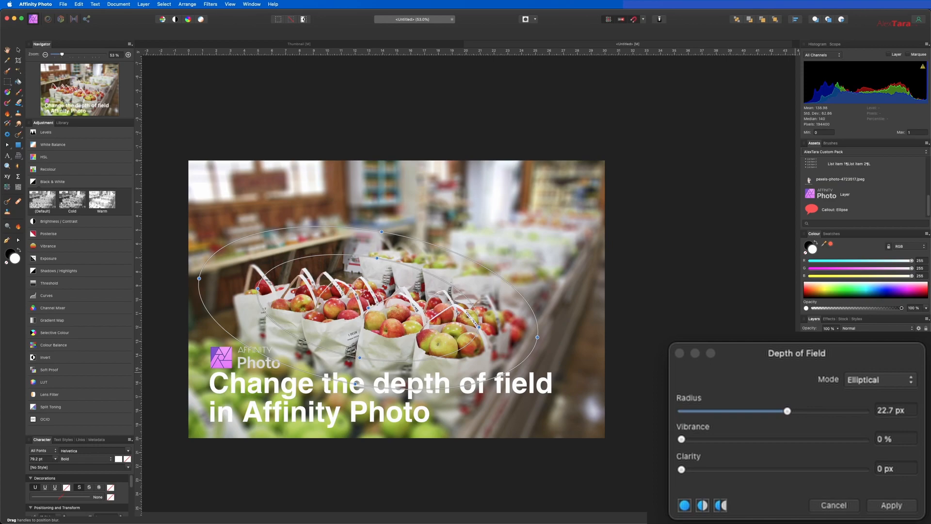
{"action": "left_click", "coordinate": [786, 411]}
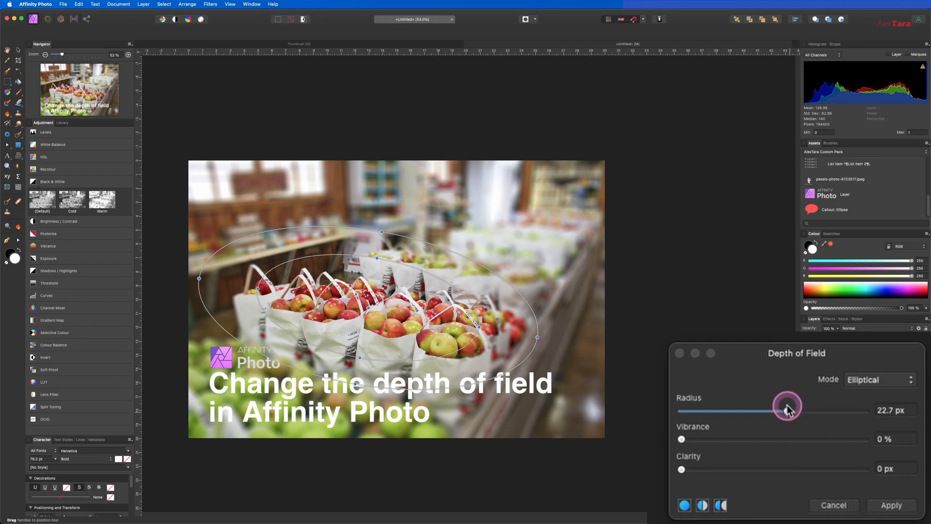
- Settle the blur radius at 24.4 px
{"action": "left_click_drag", "start_coordinate": [786, 407], "coordinate": [802, 411]}
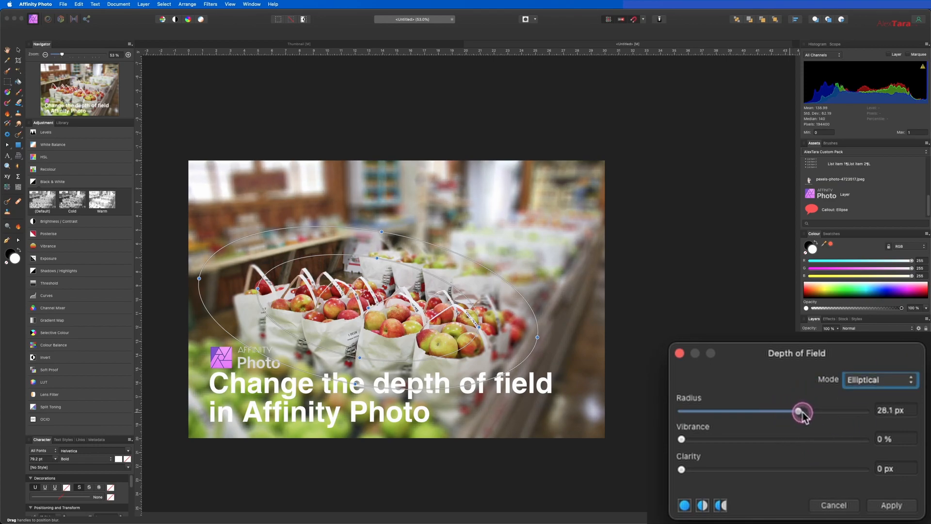
{"action": "left_click_drag", "start_coordinate": [803, 411], "coordinate": [795, 409]}
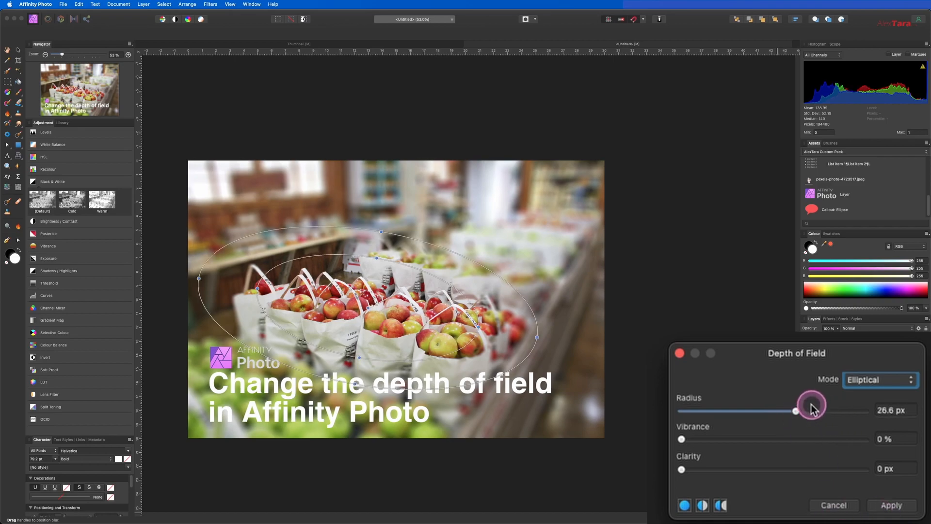
{"action": "left_click_drag", "start_coordinate": [811, 409], "coordinate": [769, 405]}
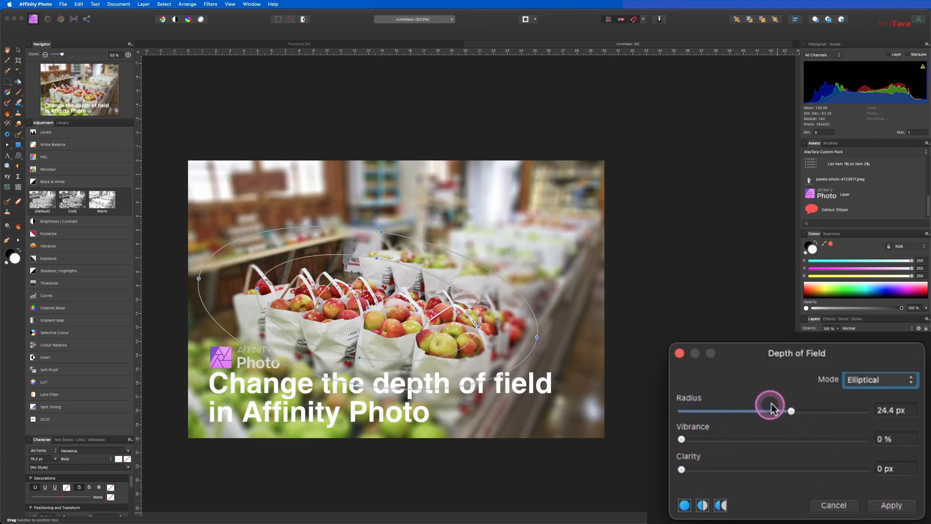
- Raise the blurred area's vibrance to 59%
{"action": "left_click_drag", "start_coordinate": [682, 438], "coordinate": [730, 438]}
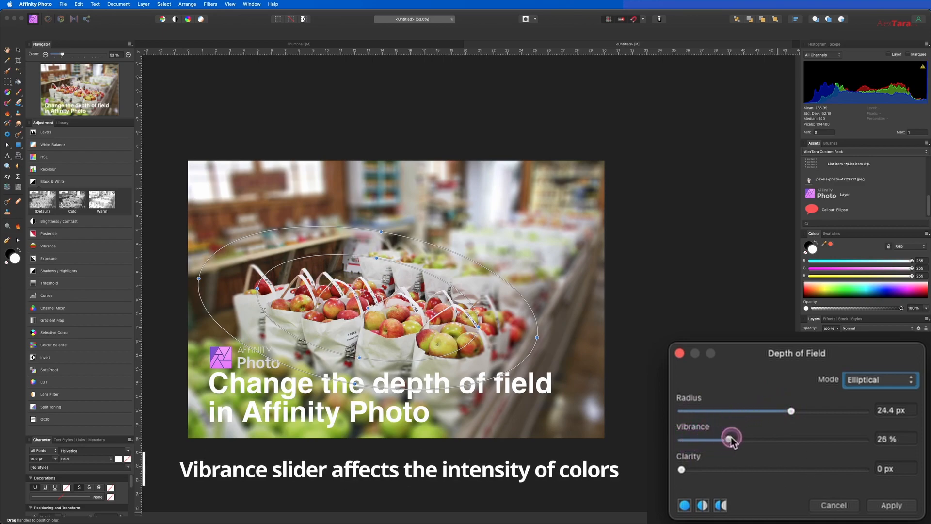
{"action": "left_click_drag", "start_coordinate": [729, 439], "coordinate": [766, 438]}
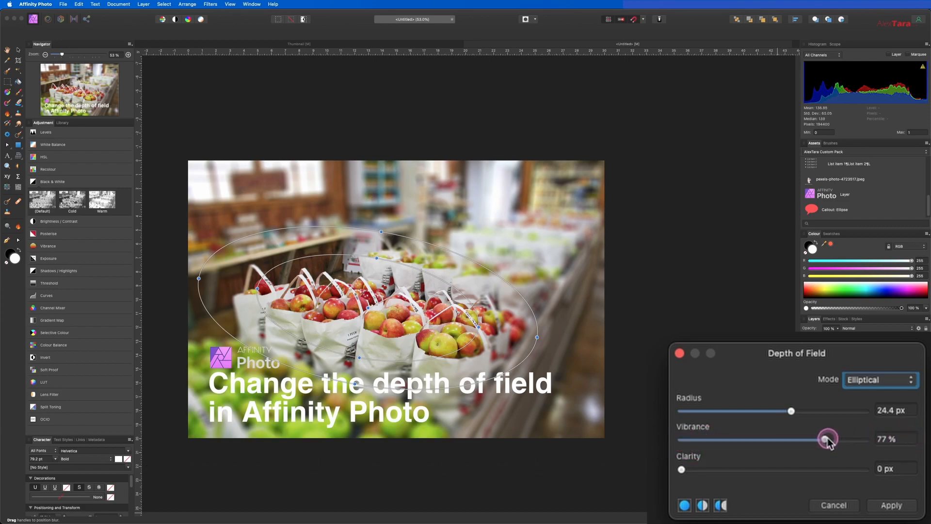
{"action": "left_click_drag", "start_coordinate": [827, 438], "coordinate": [789, 439]}
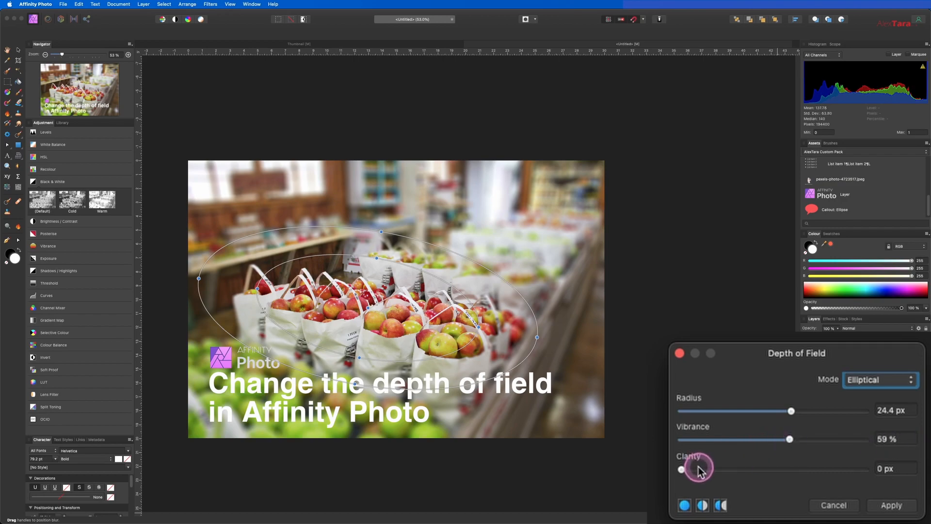
- Nudge the Clarity slider up to 1 px for light sharpening
{"action": "left_click_drag", "start_coordinate": [679, 469], "coordinate": [685, 469]}
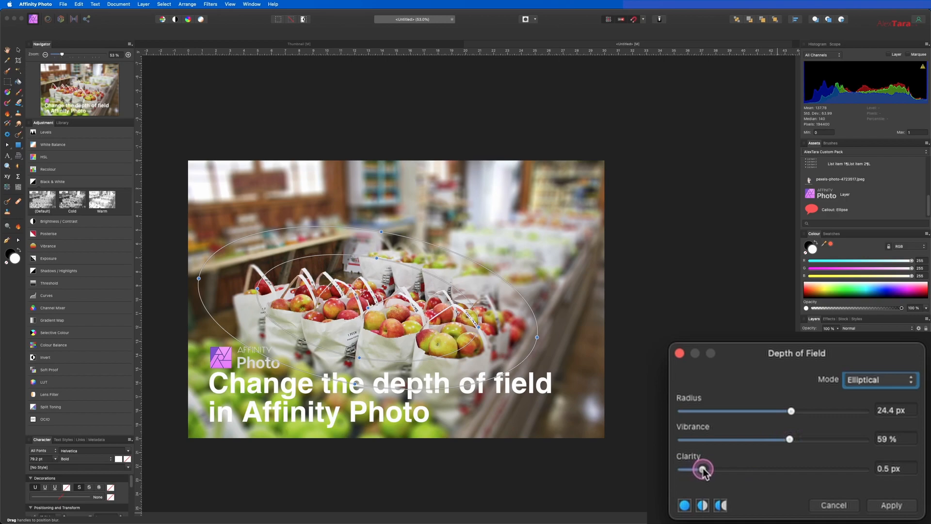
{"action": "left_click_drag", "start_coordinate": [700, 468], "coordinate": [711, 468]}
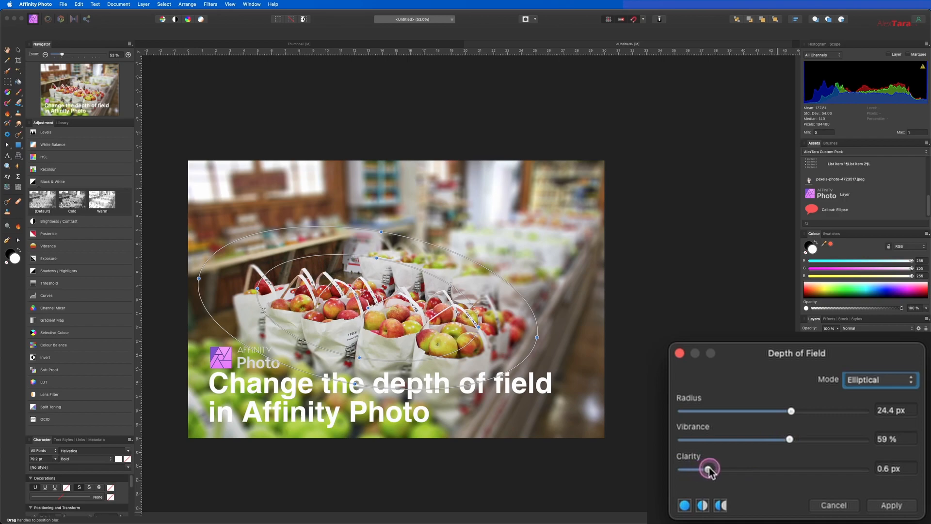
{"action": "left_click_drag", "start_coordinate": [709, 470], "coordinate": [718, 469]}
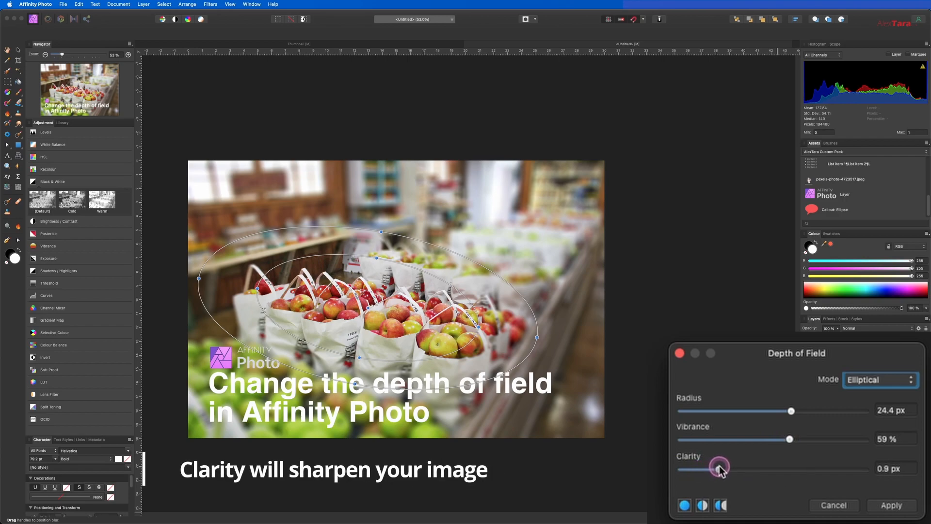
{"action": "left_click_drag", "start_coordinate": [719, 467], "coordinate": [727, 467]}
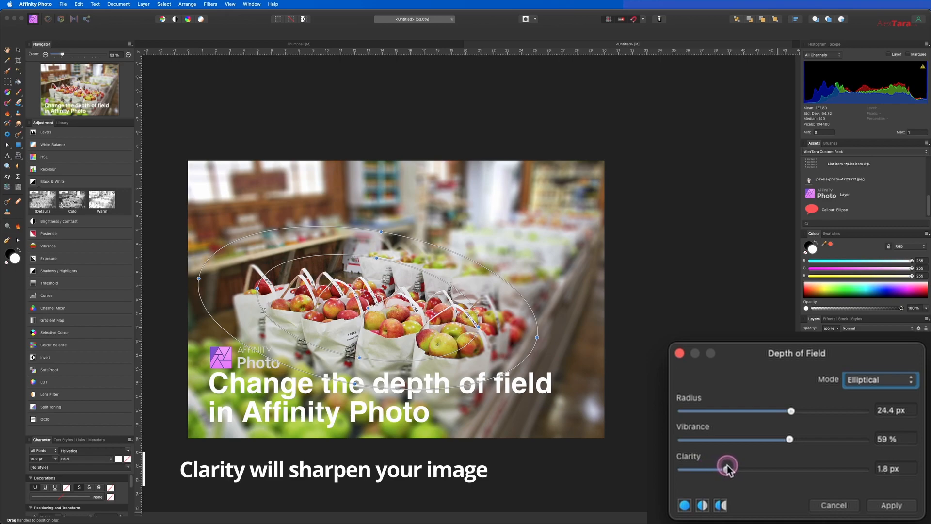
{"action": "left_click_drag", "start_coordinate": [733, 465], "coordinate": [725, 468]}
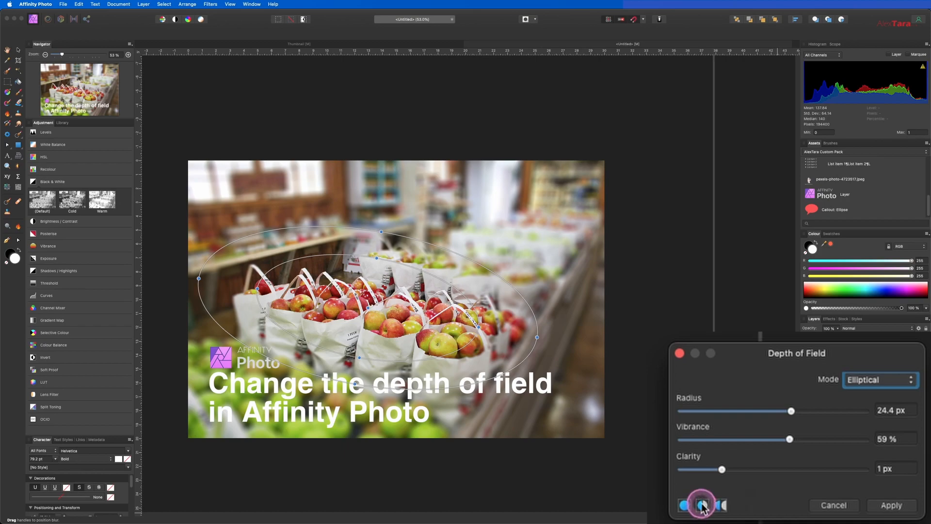
- Switch to split before/after preview and sweep the divider to reveal the original sharp photo
{"action": "left_click", "coordinate": [702, 504]}
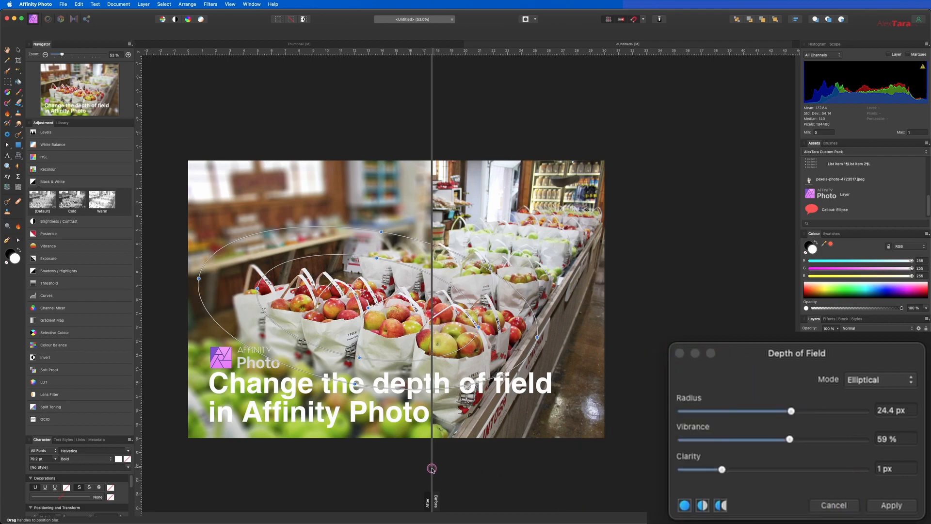
{"action": "left_click_drag", "start_coordinate": [432, 468], "coordinate": [288, 459]}
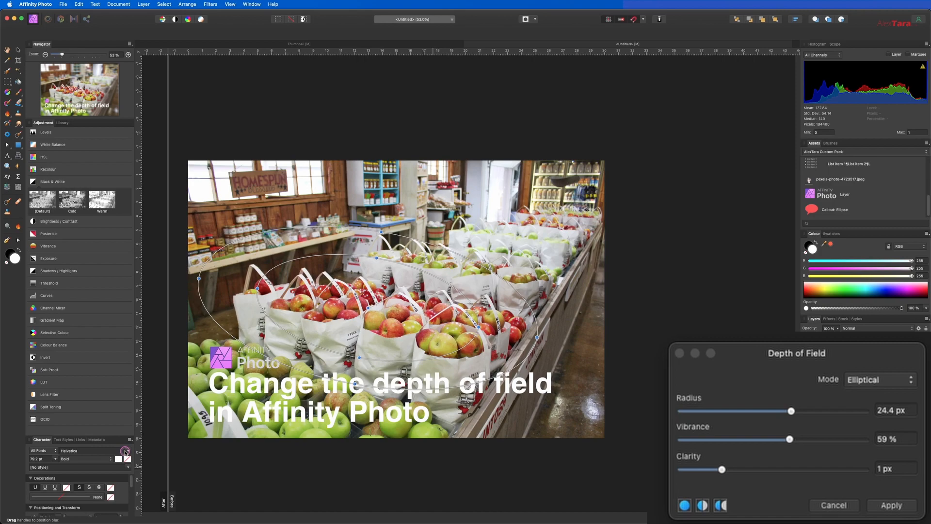
{"action": "left_click_drag", "start_coordinate": [125, 460], "coordinate": [632, 459]}
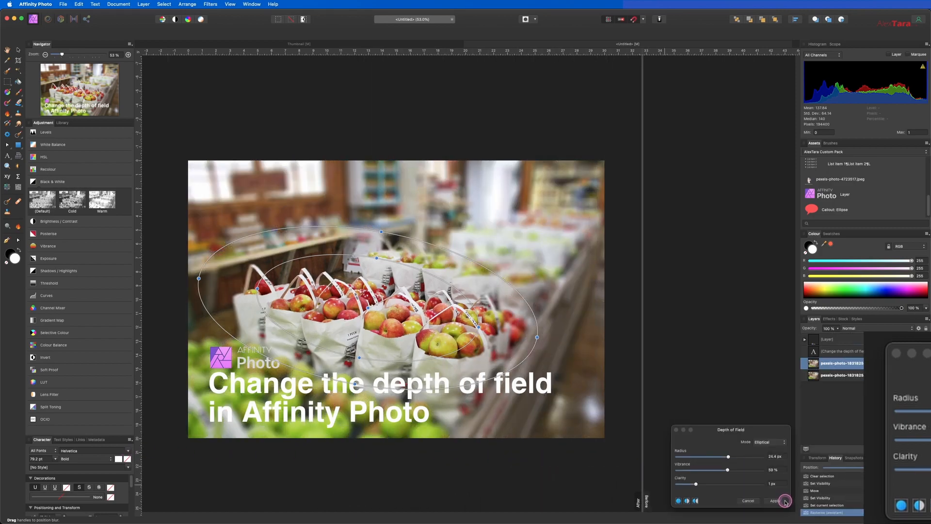
- Commit the depth-of-field blur at 24.4 px radius, 59% vibrance and 1 px clarity
{"action": "left_click", "coordinate": [773, 500]}
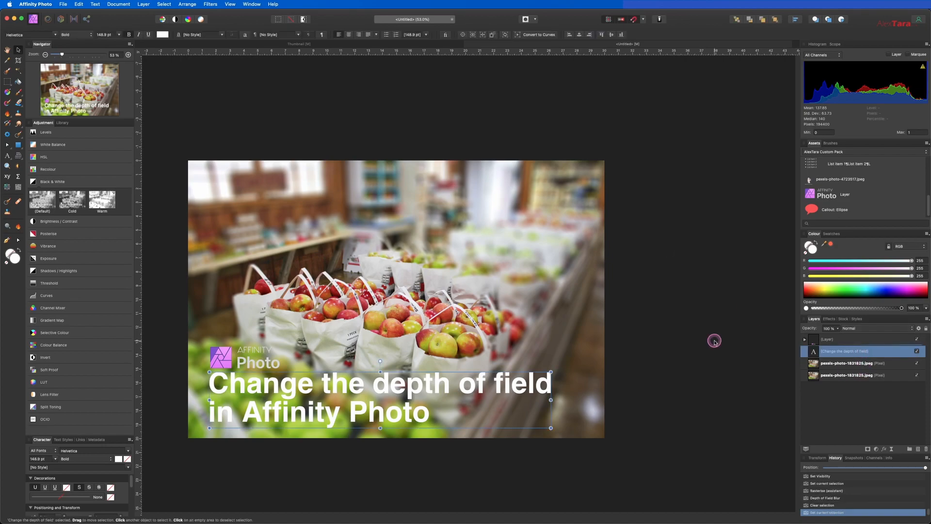
{"action": "mouse_move", "coordinate": [544, 196]}
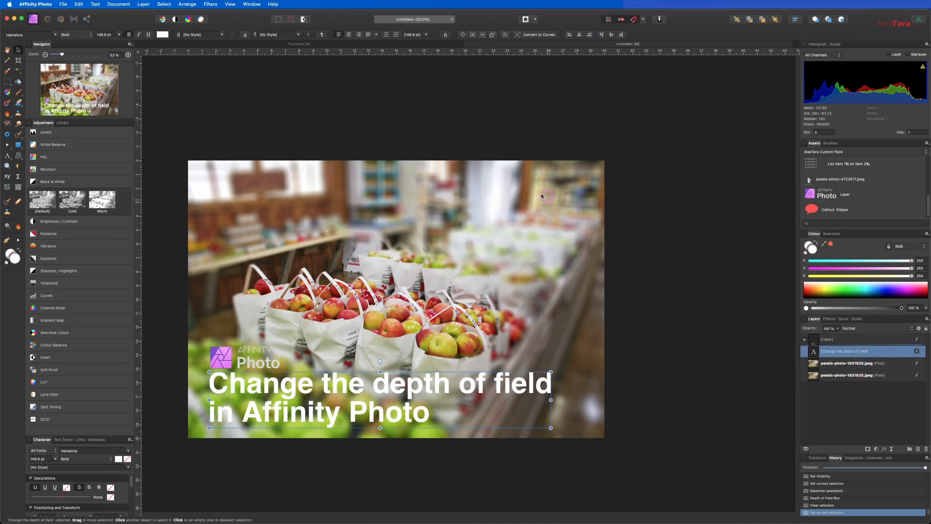